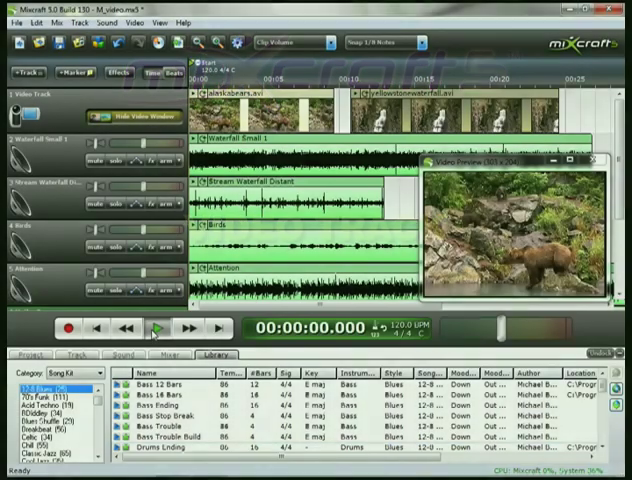
Preview the project briefly, stop playback, and rewind the playhead to the start.
{"action": "left_click", "coordinate": [154, 330]}
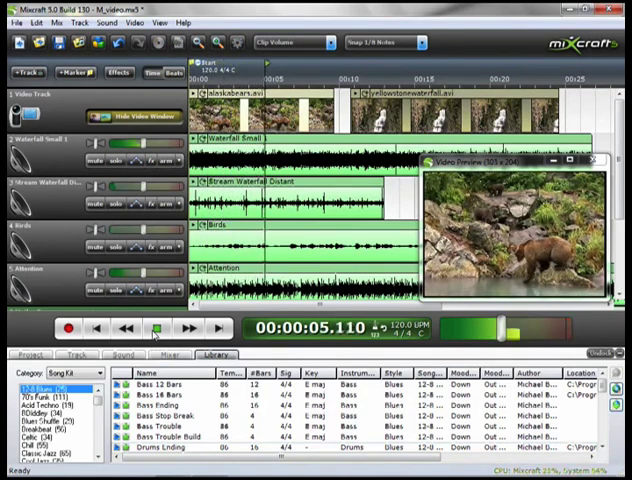
{"action": "left_click", "coordinate": [155, 328]}
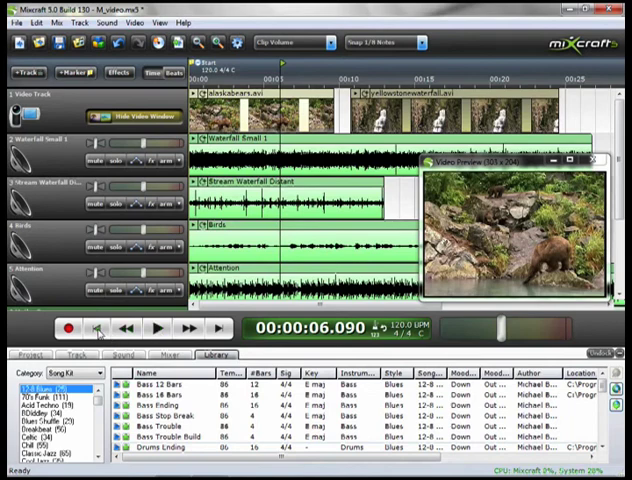
{"action": "left_click", "coordinate": [93, 328]}
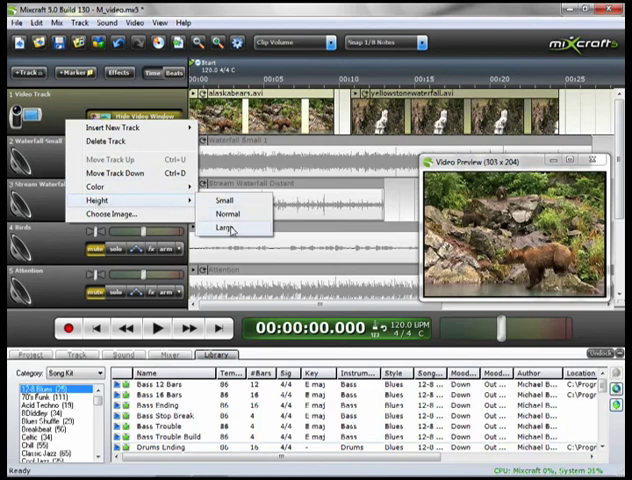
Set the Video Track height to Large so its waterfall thumbnails display big.
{"action": "left_click", "coordinate": [224, 228]}
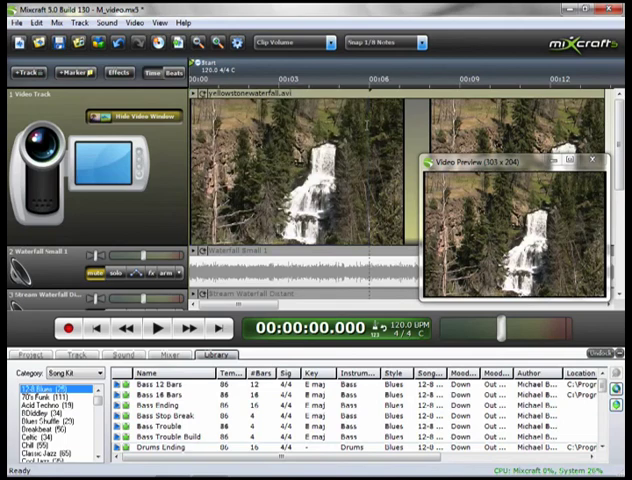
{"action": "mouse_move", "coordinate": [368, 98]}
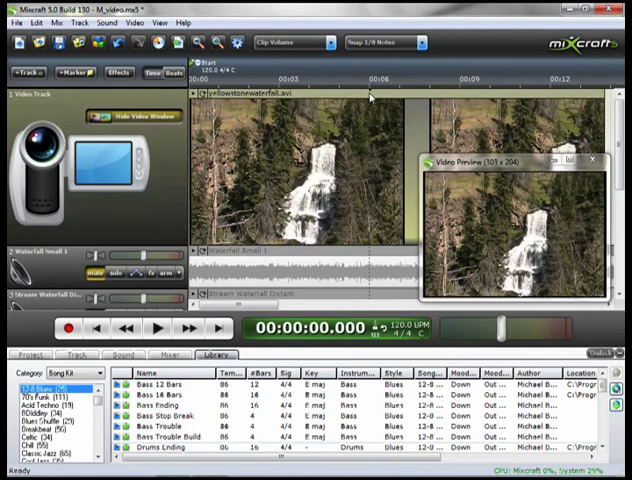
{"action": "mouse_move", "coordinate": [378, 97]}
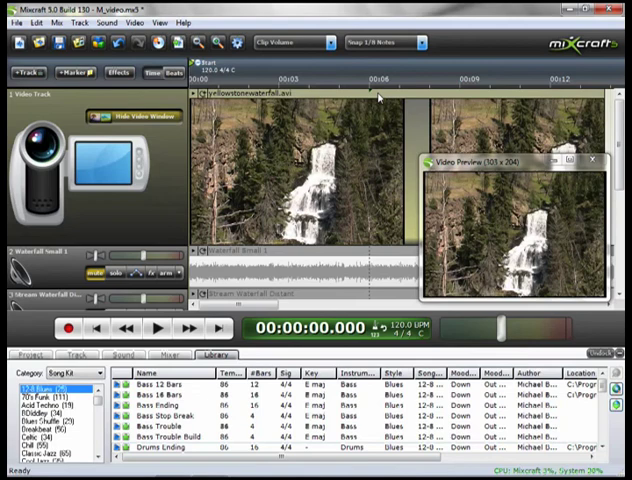
{"action": "mouse_move", "coordinate": [378, 96]}
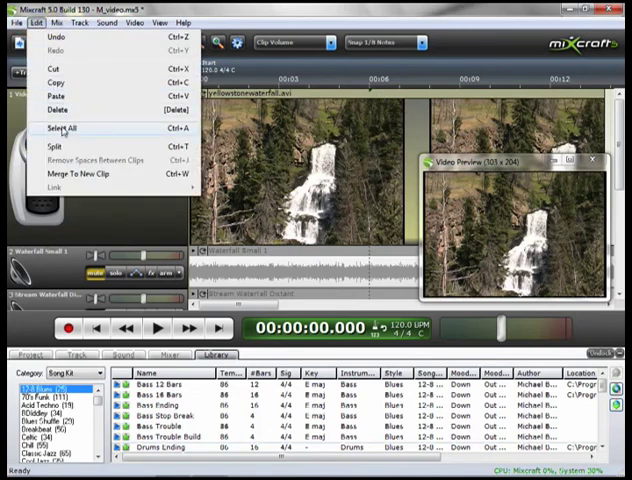
{"action": "mouse_move", "coordinate": [60, 147]}
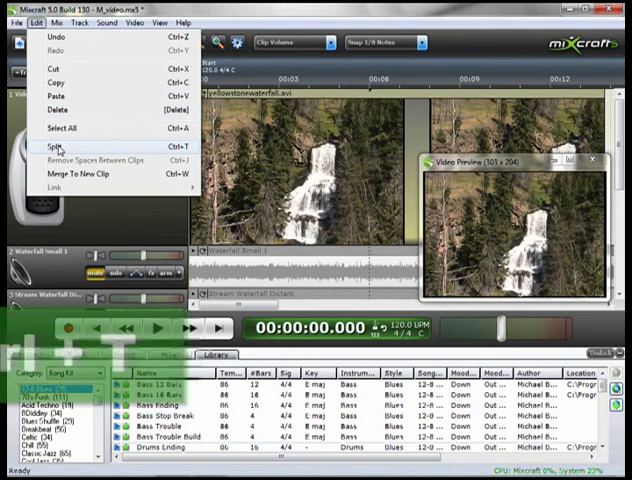
Split the waterfall clip at 00:06 with Ctrl+T.
{"action": "key", "text": "ctrl+t"}
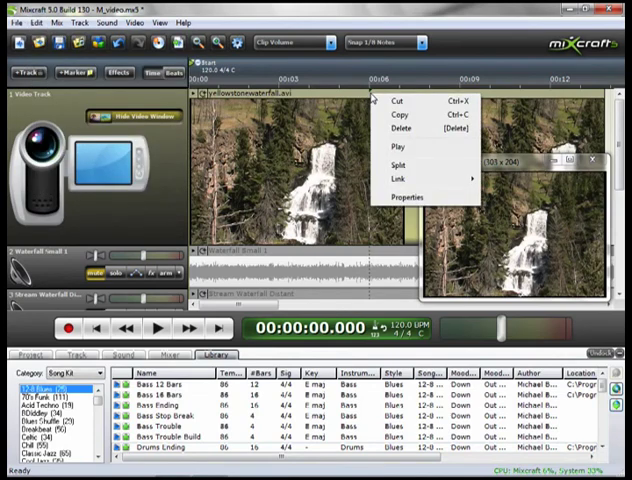
{"action": "mouse_move", "coordinate": [389, 165]}
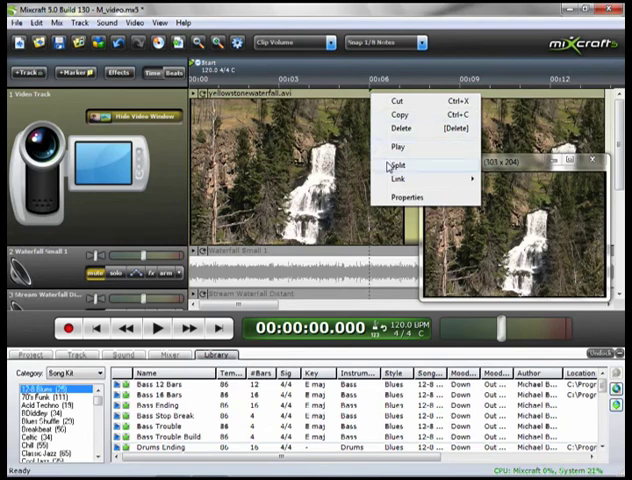